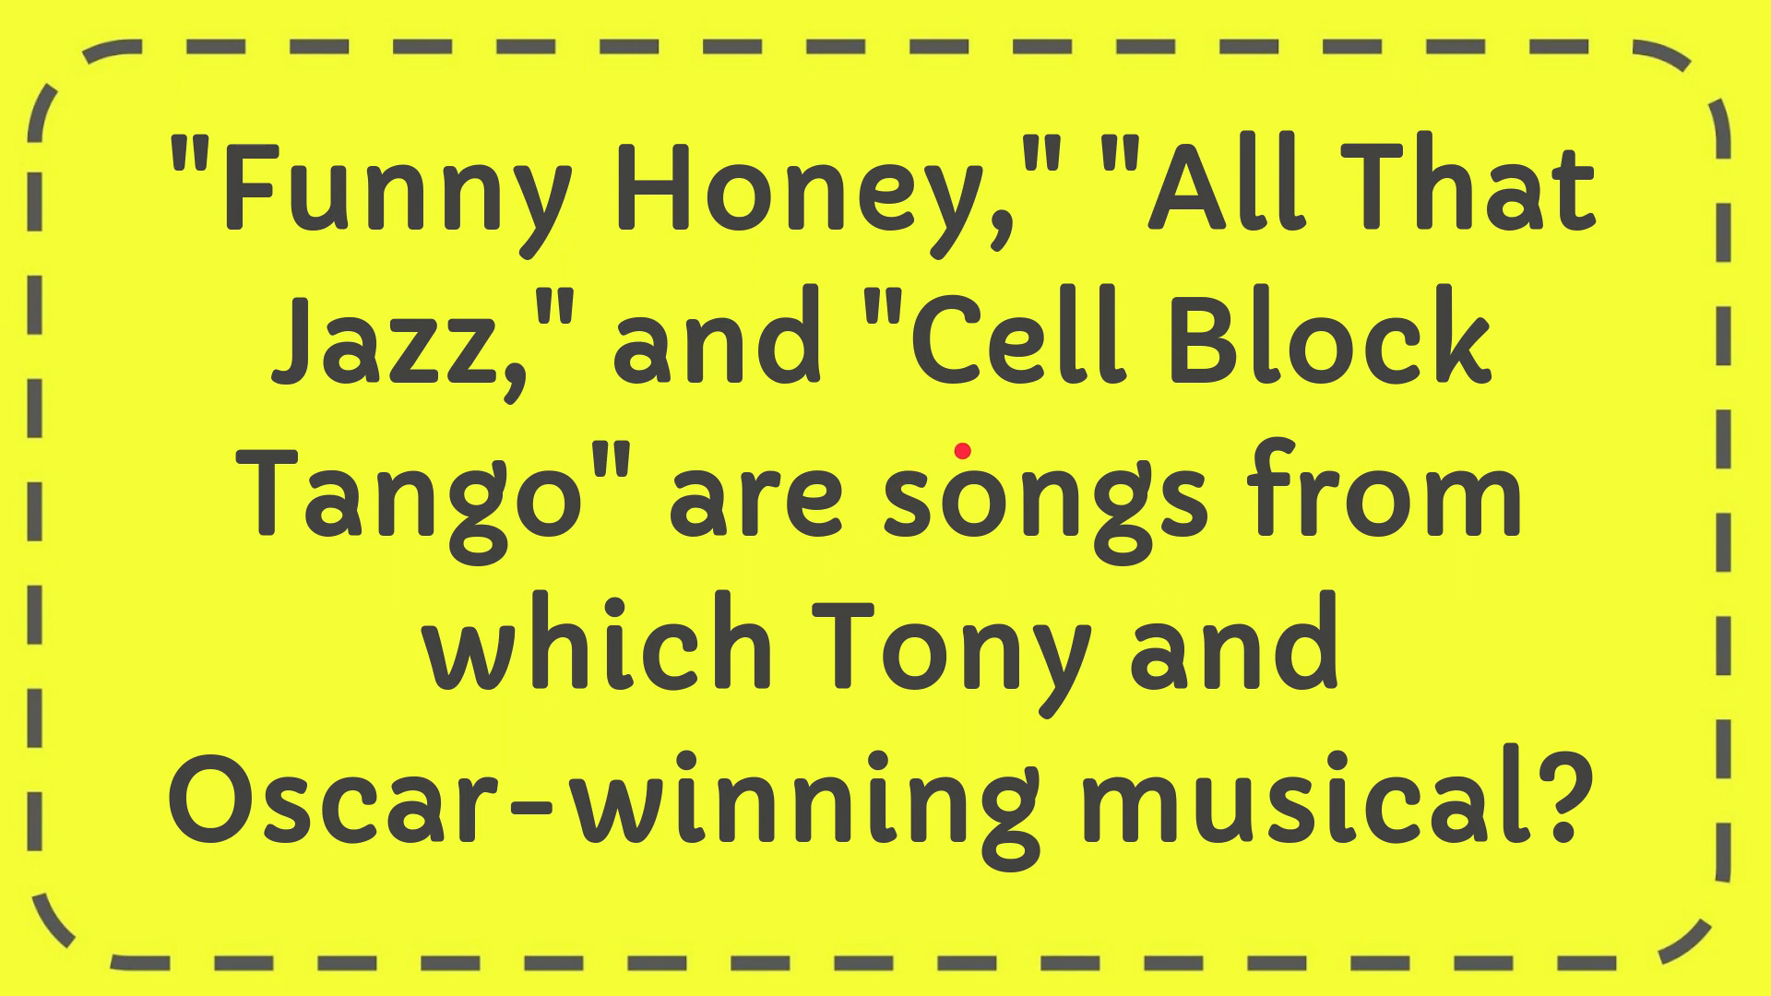
mouse_move(1089, 620)
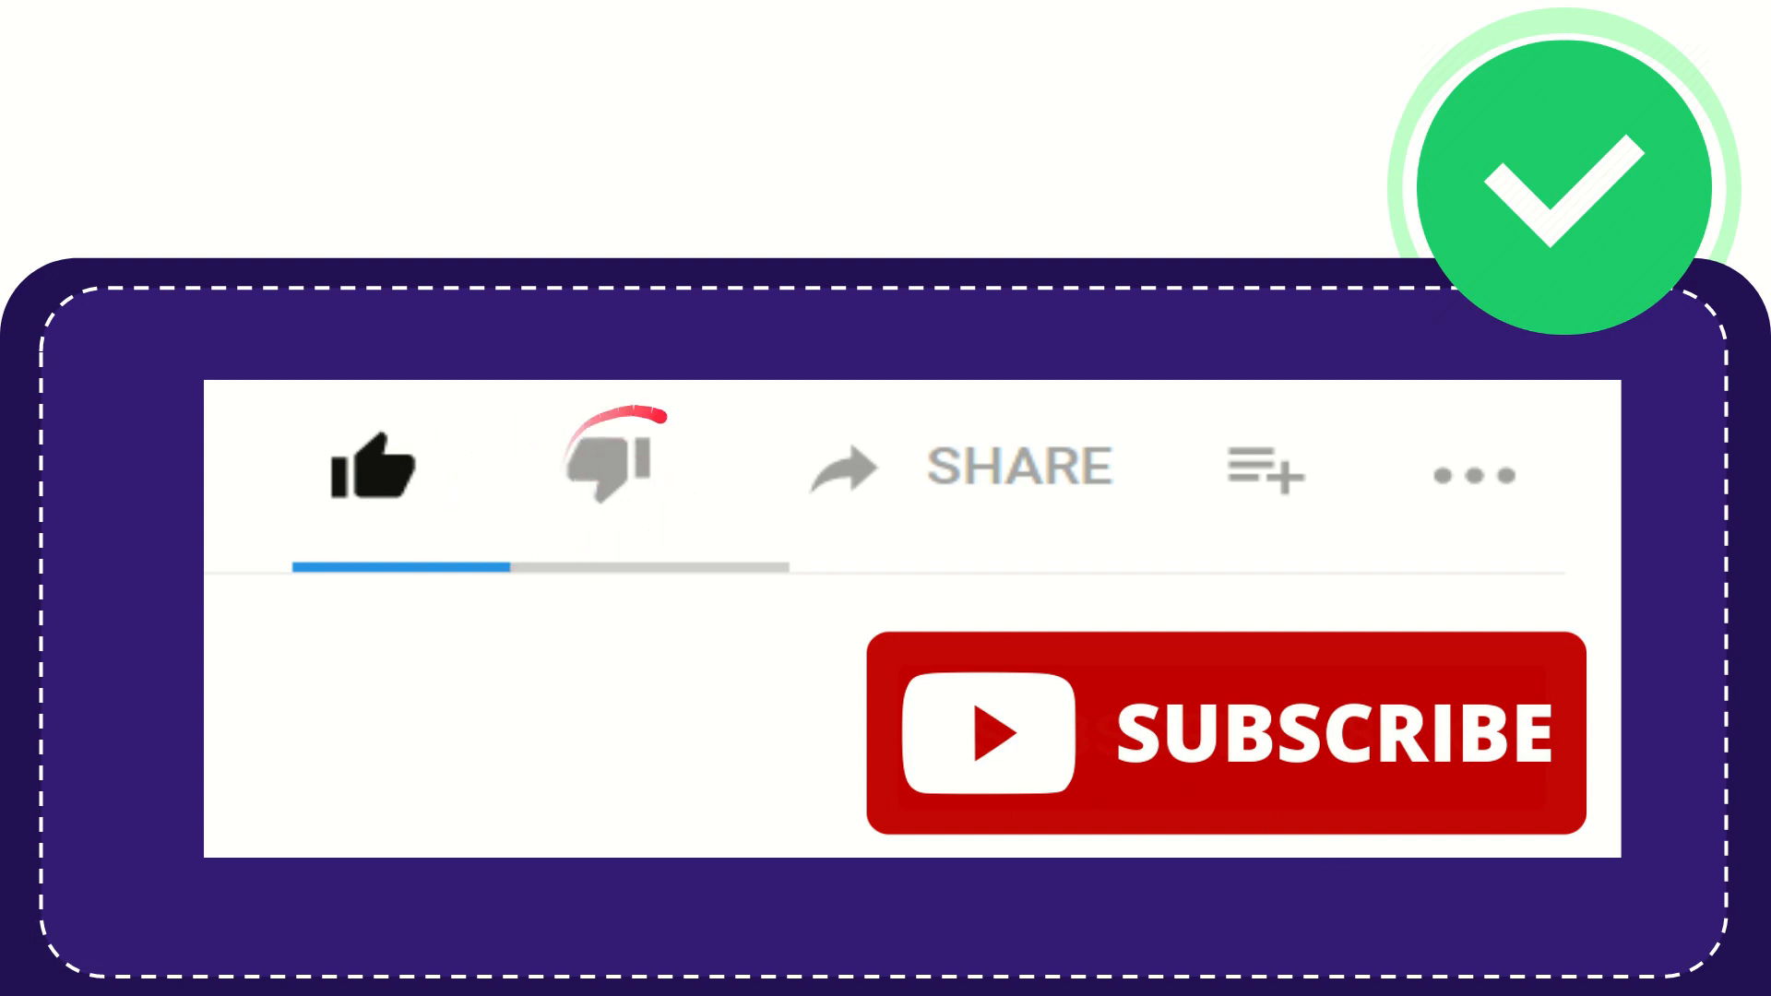
Advance the video past the musical-songs trivia question to the like and subscribe graphic
left_click(607, 463)
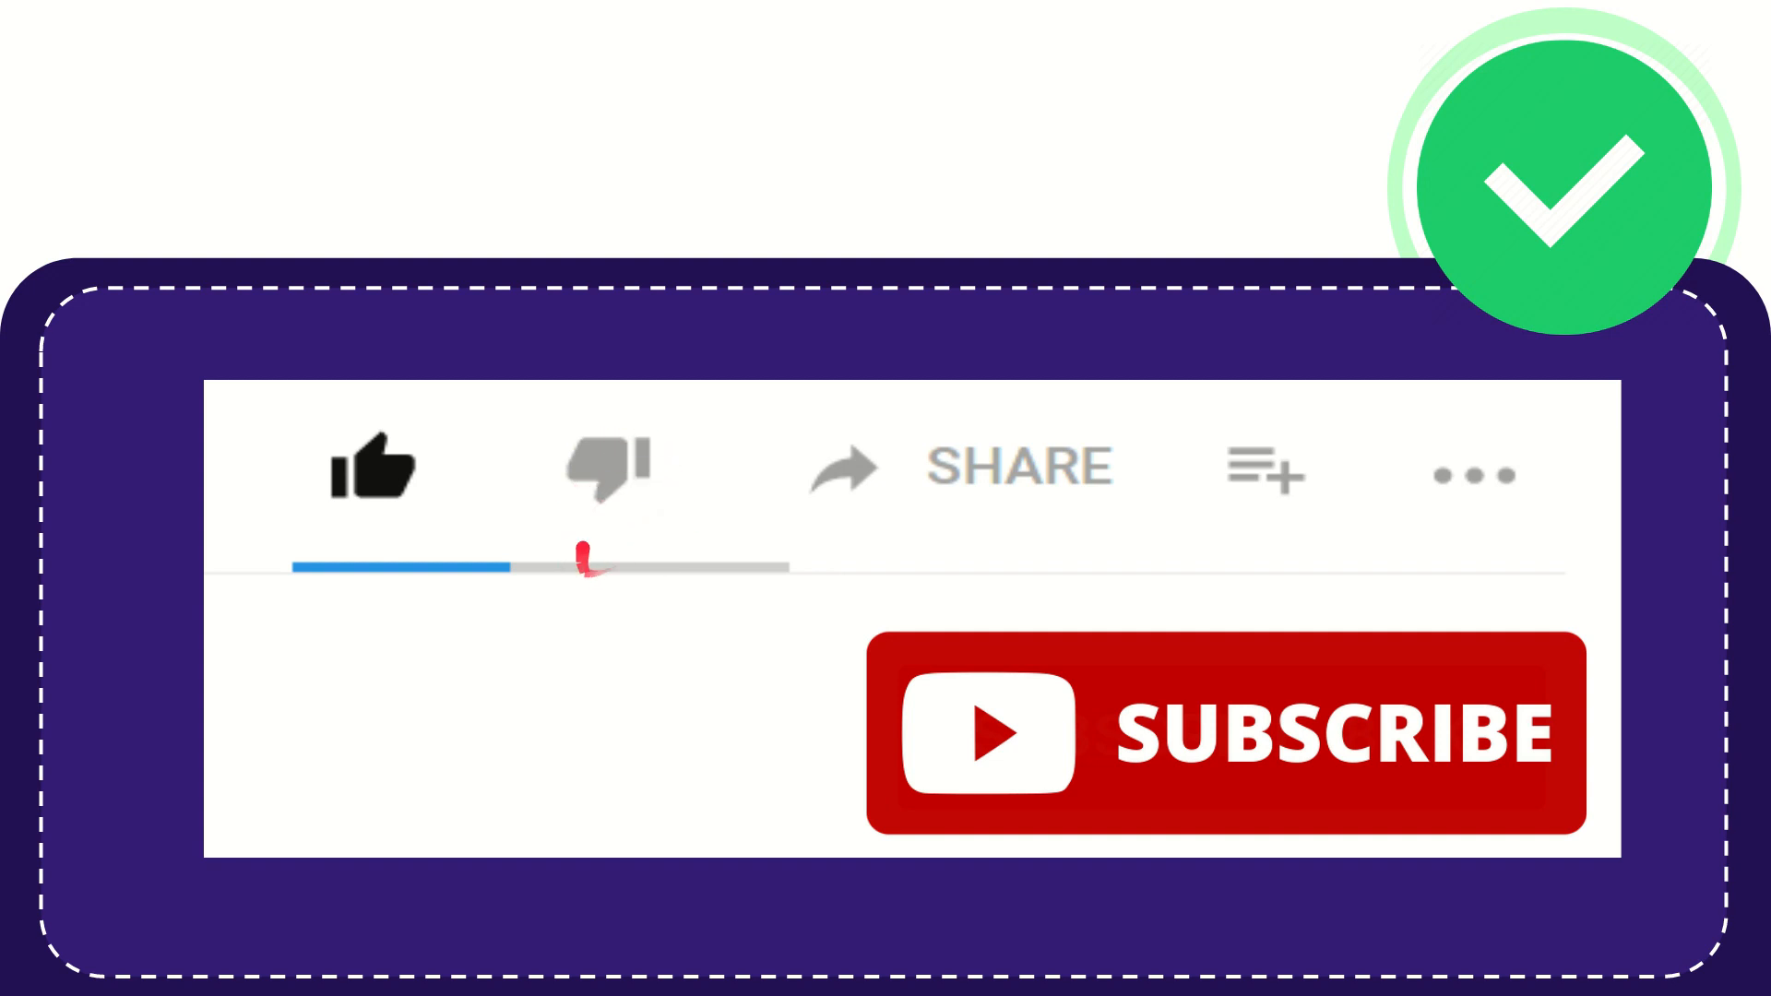
left_click(607, 471)
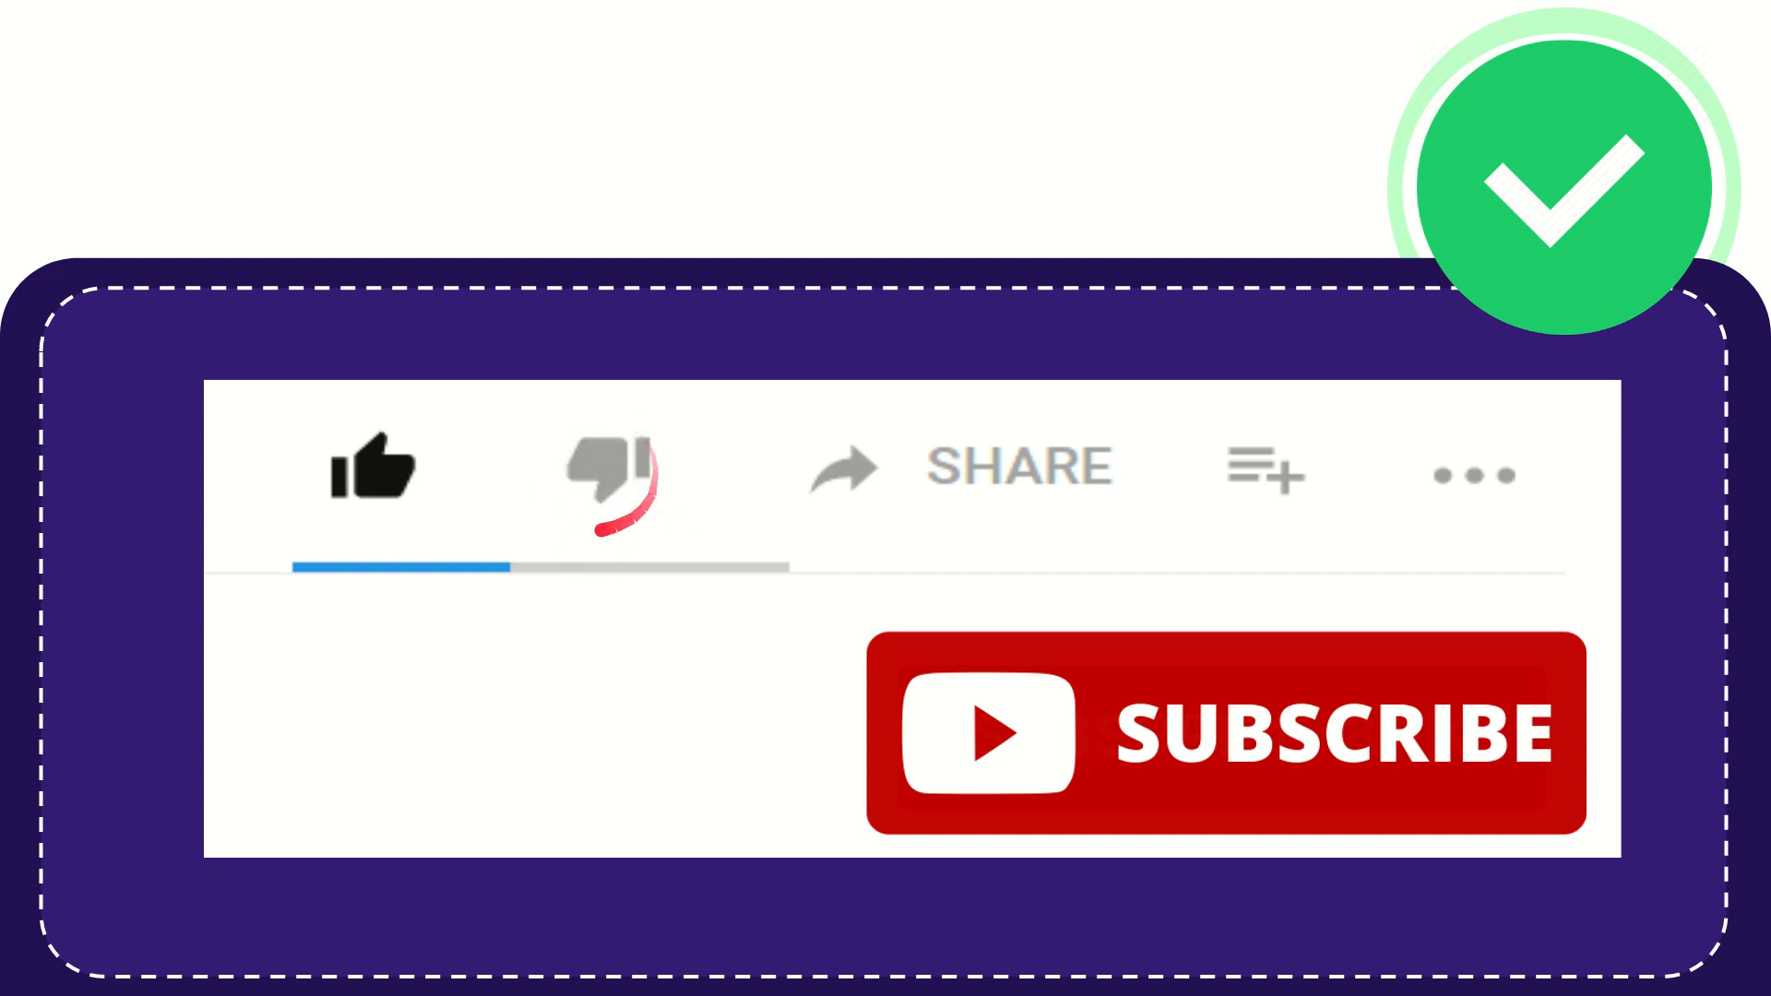